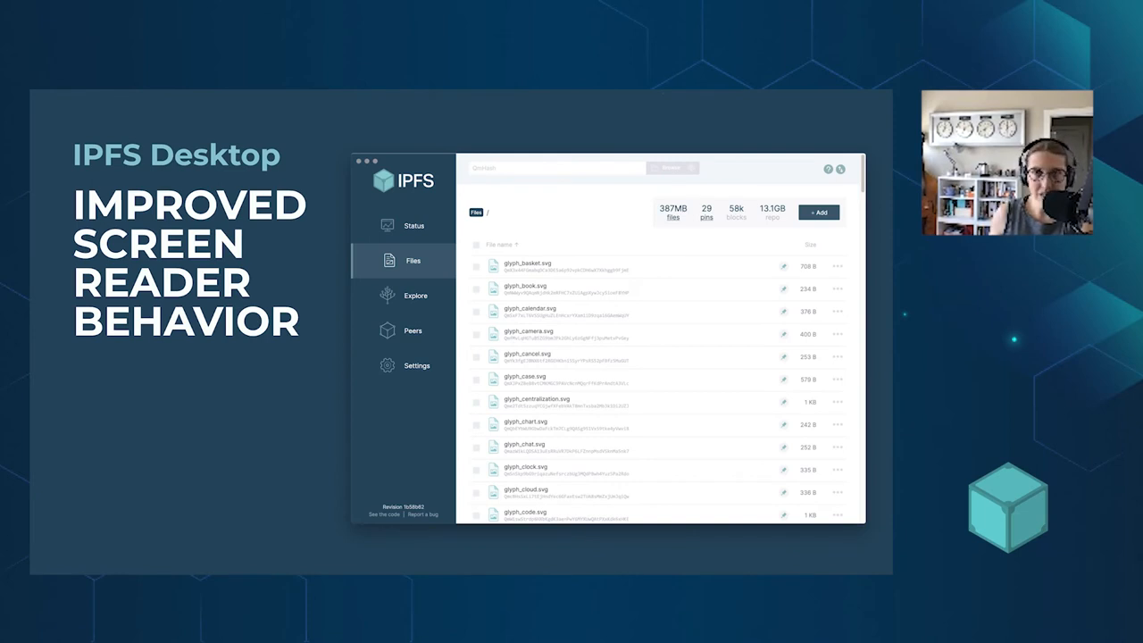
{"action": "left_click", "coordinate": [415, 329]}
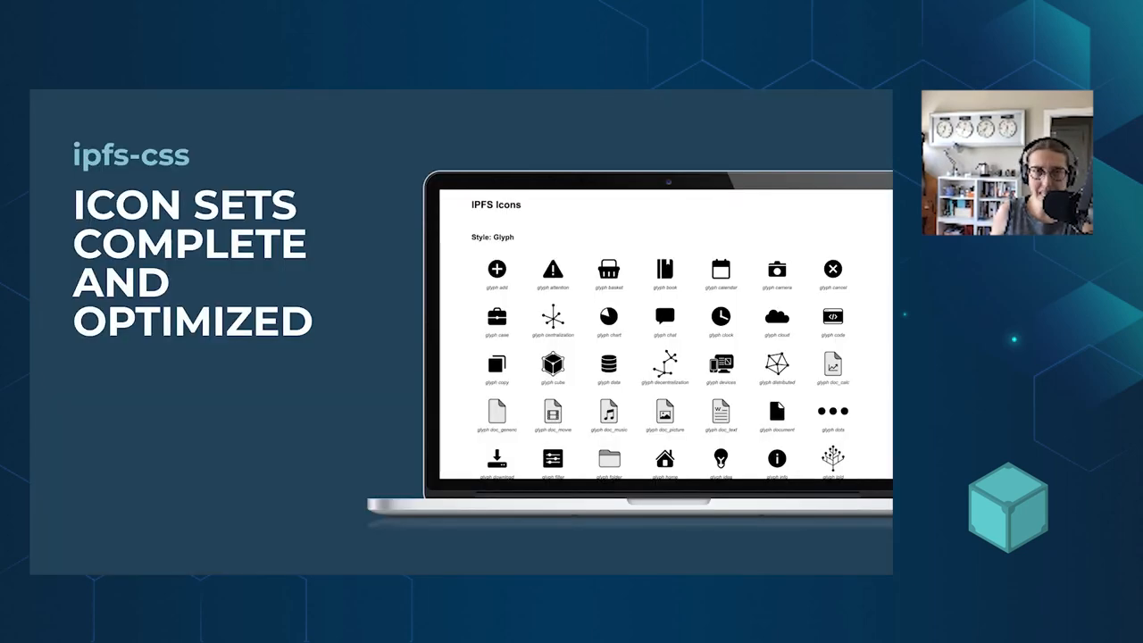
{"action": "key", "text": "Right"}
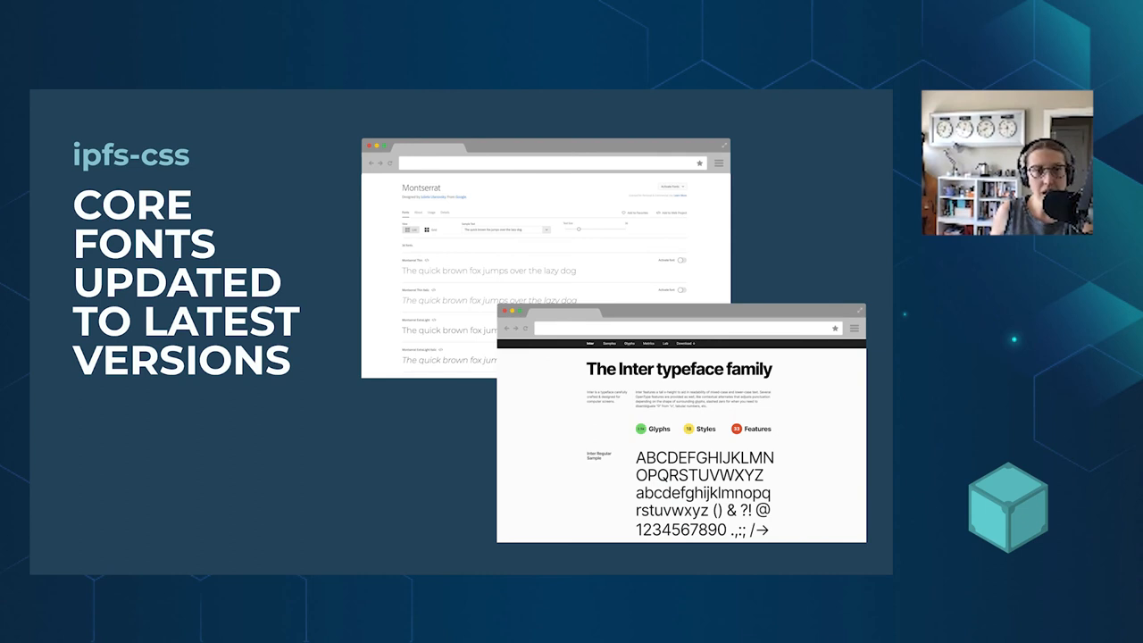